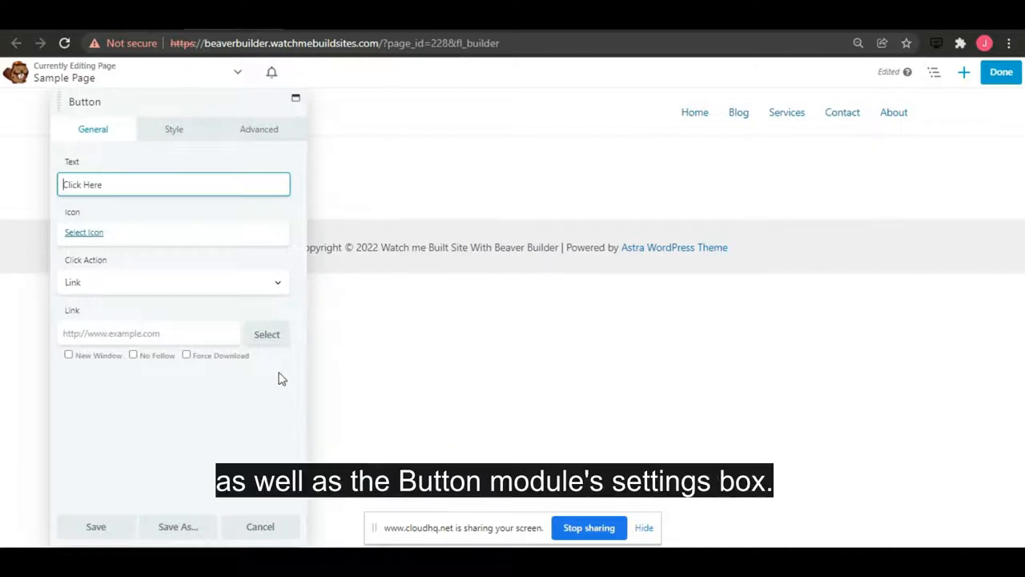
mouse_move(159, 397)
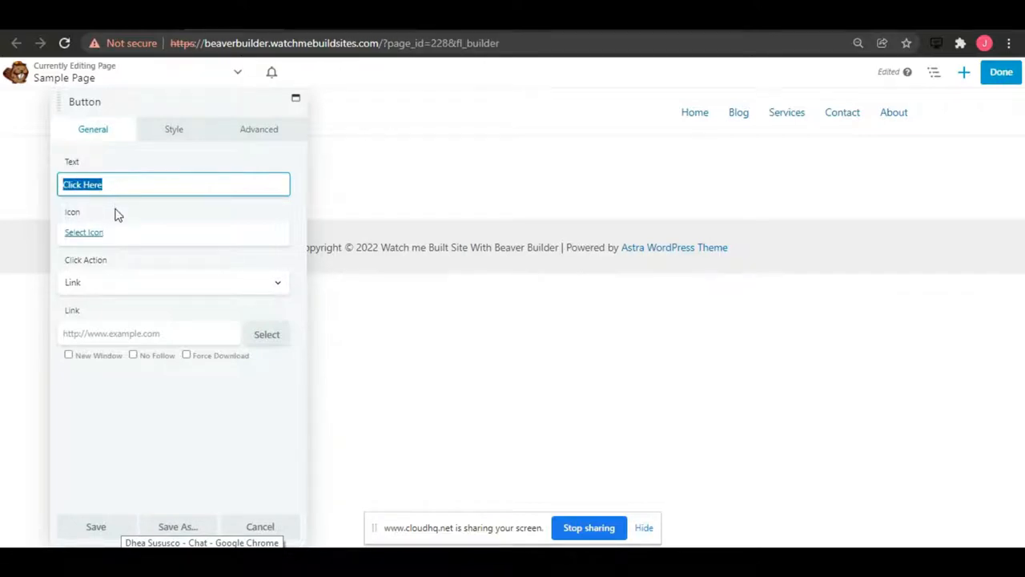
Step: Replace the button text 'Click Here' with 'Join Now!'
type("Join Now!")
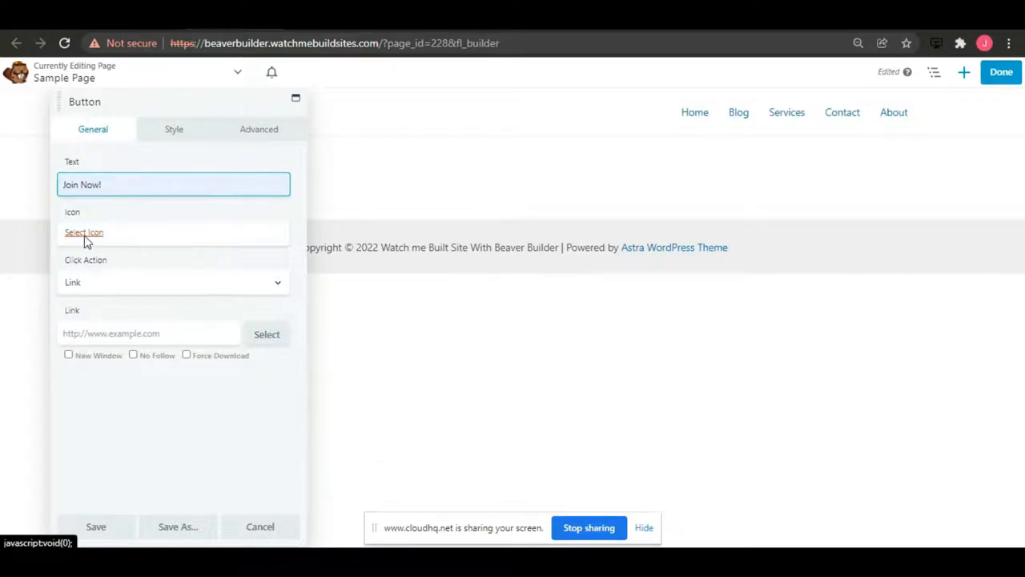
Step: Add a checkmark icon set to Before Text and Always Visible
left_click(83, 232)
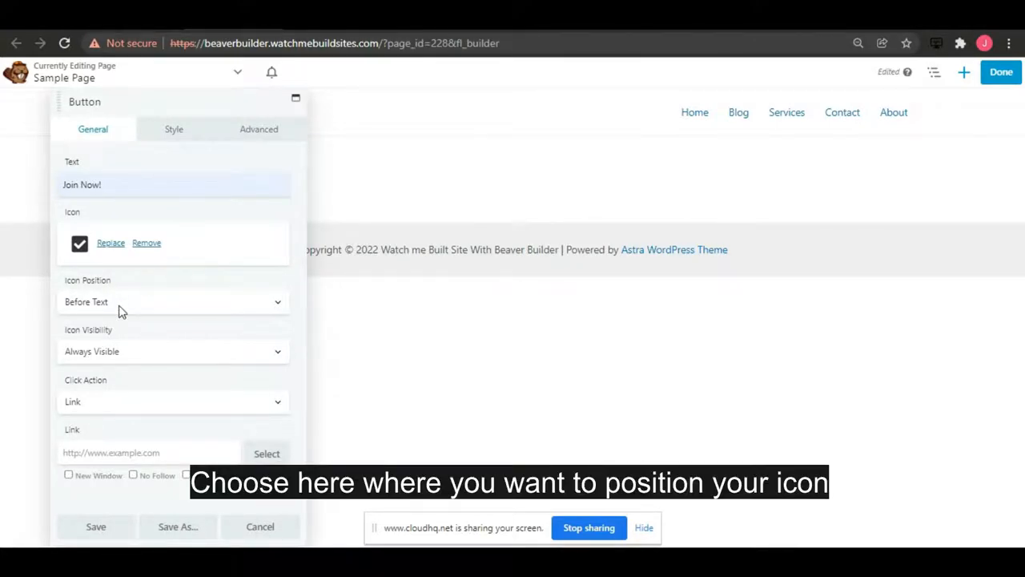
left_click(173, 302)
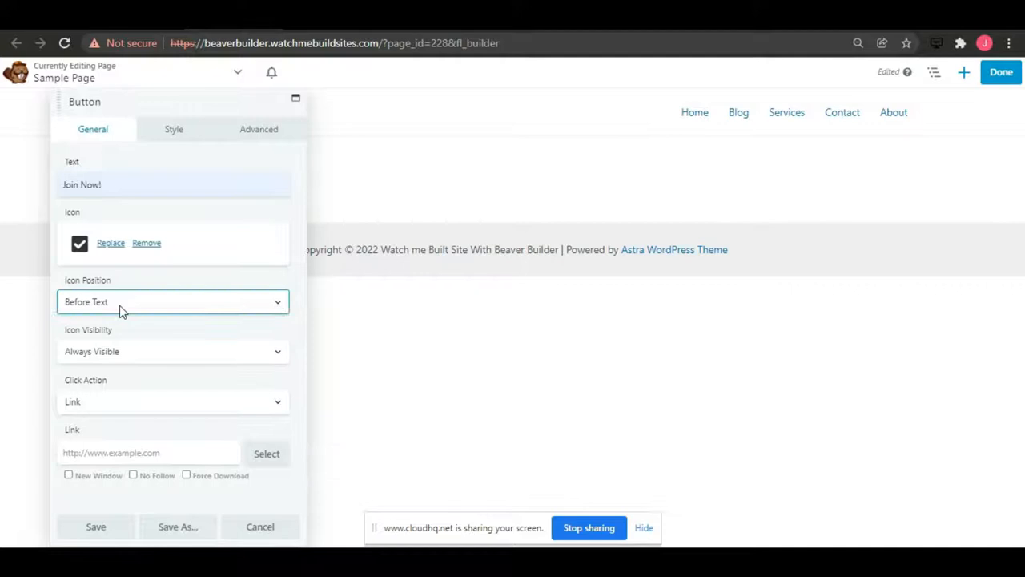
left_click(173, 351)
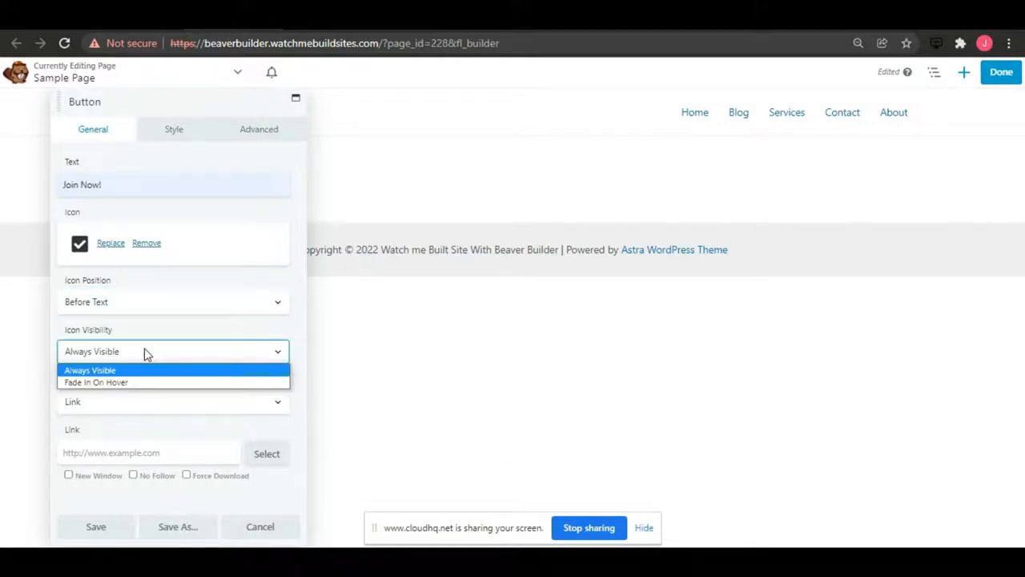
left_click(90, 368)
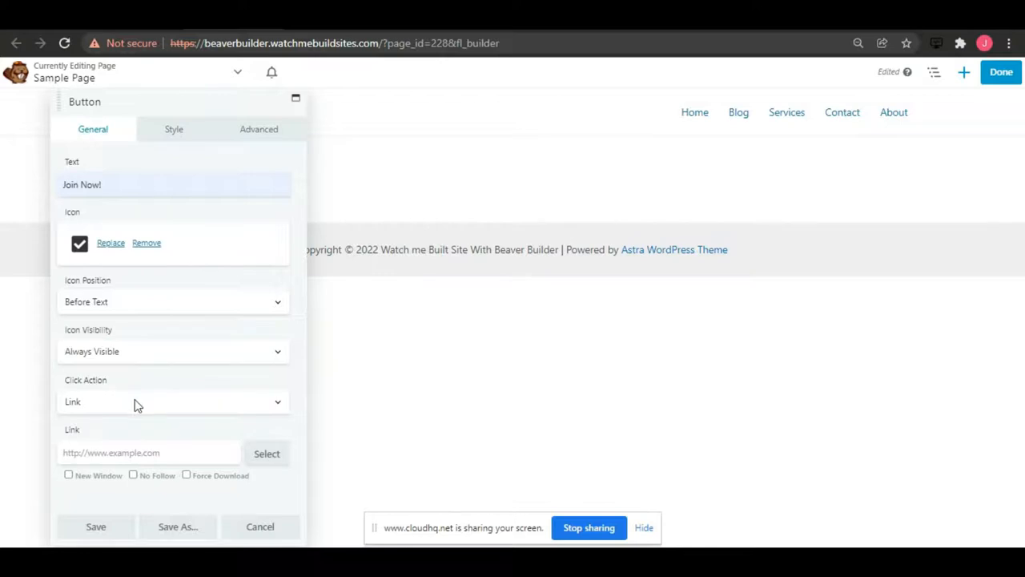
Step: Keep Link as the Click Action, then move to the Style settings
left_click(173, 400)
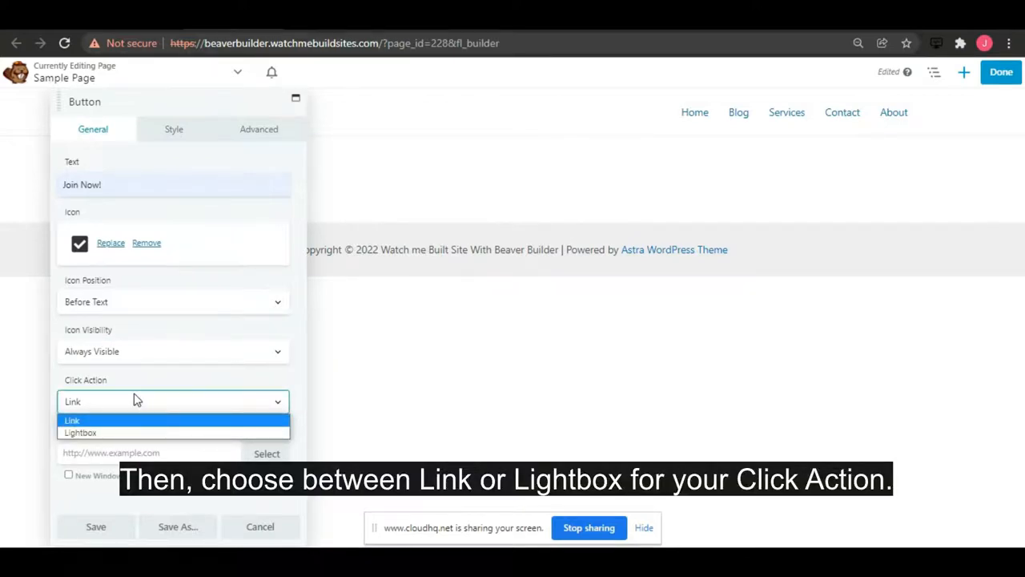
left_click(73, 420)
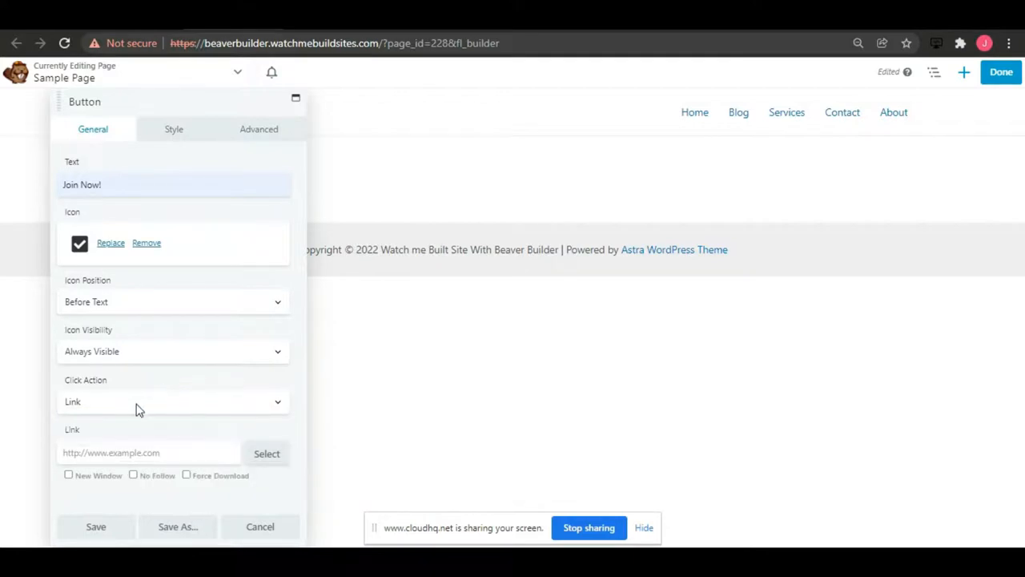
left_click(147, 452)
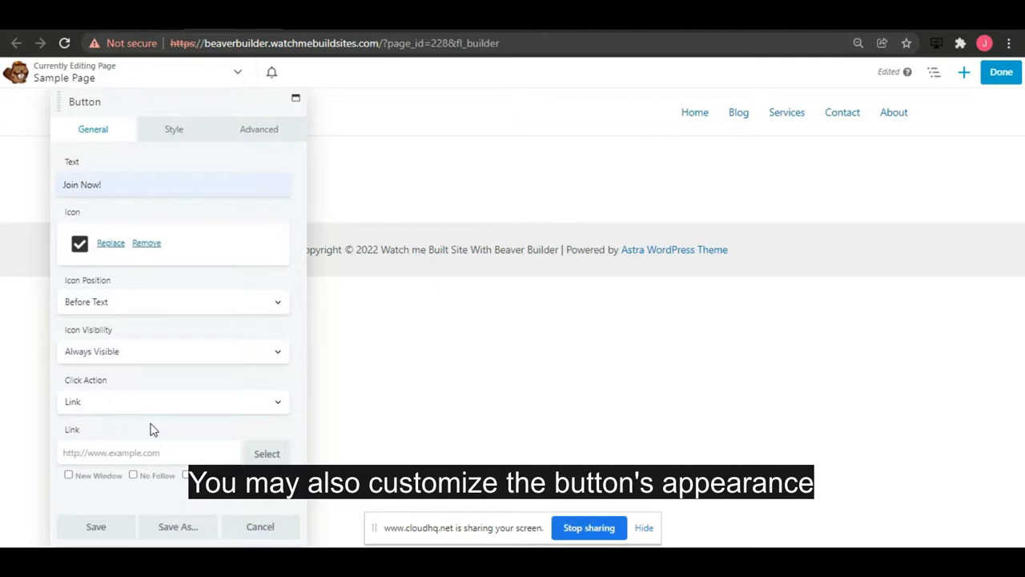
mouse_move(223, 230)
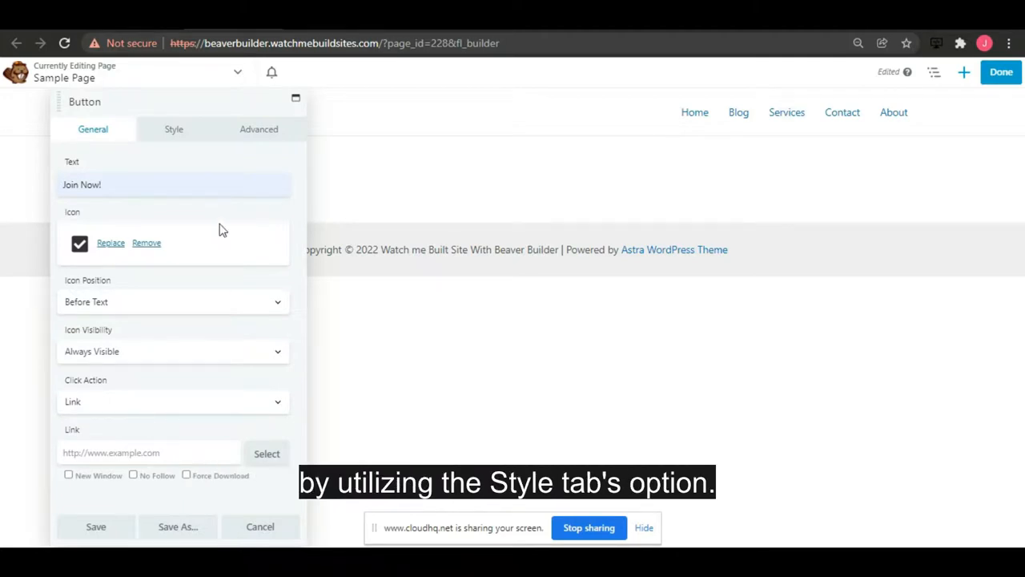
left_click(173, 128)
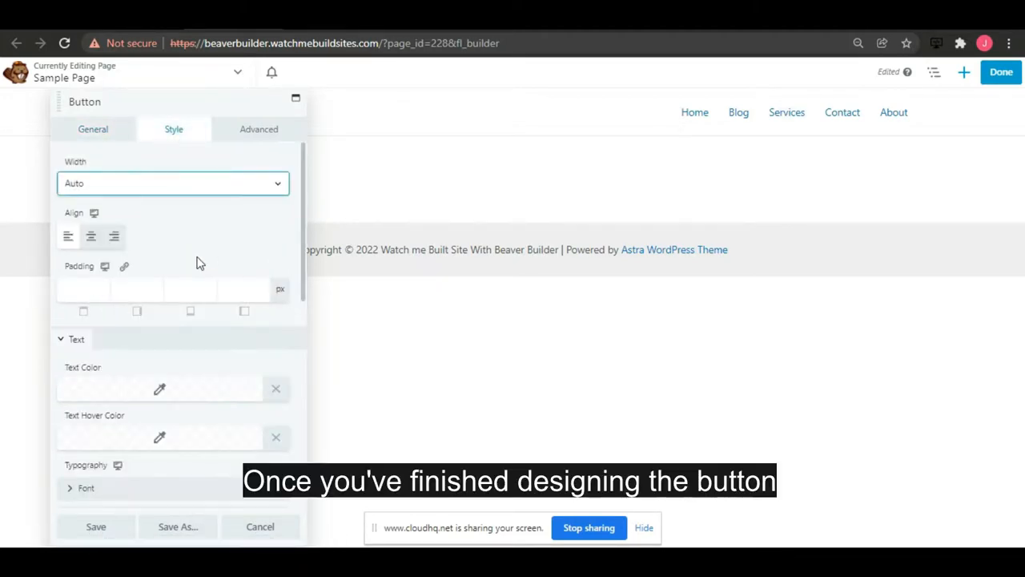